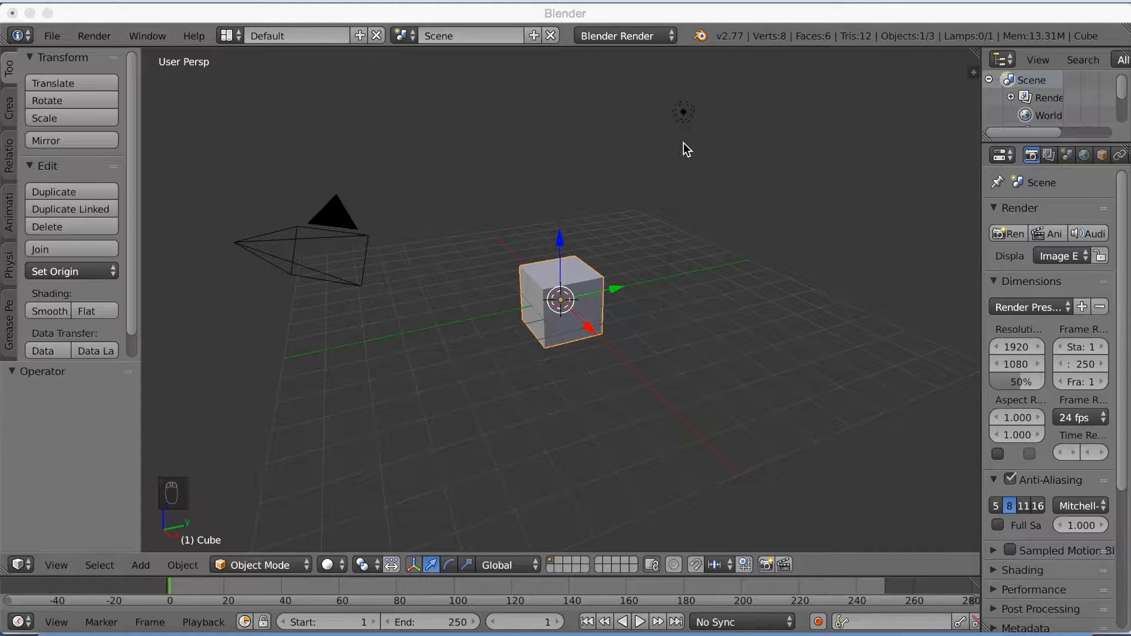
mouse_move(799, 242)
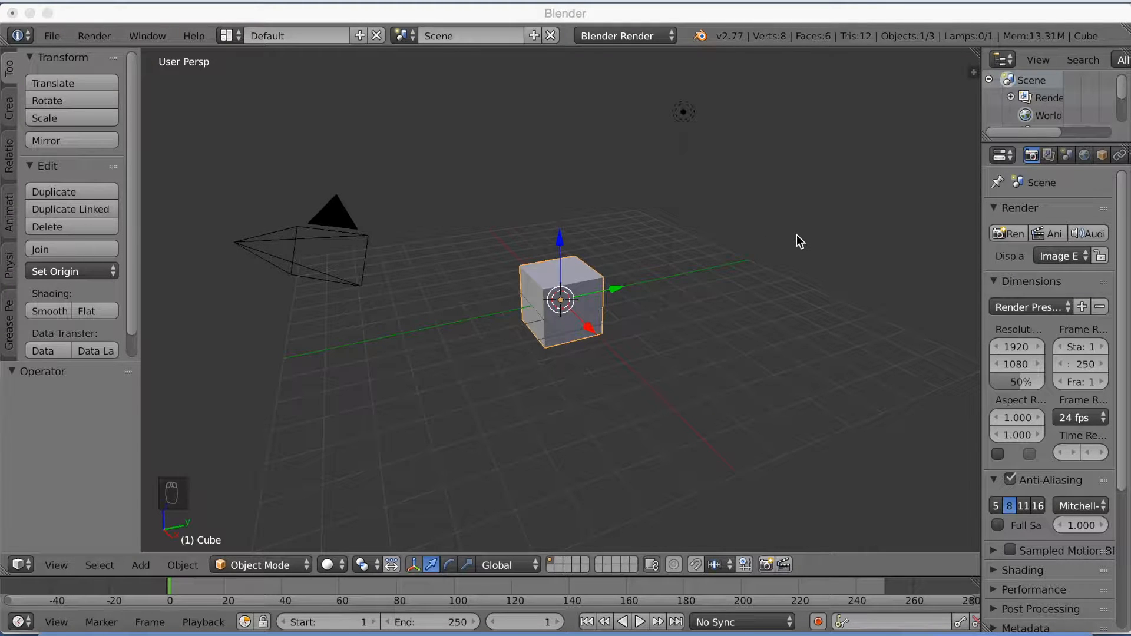
- Show the cube's transform values and keyframe its location at the origin, then on frame 20
key("n")
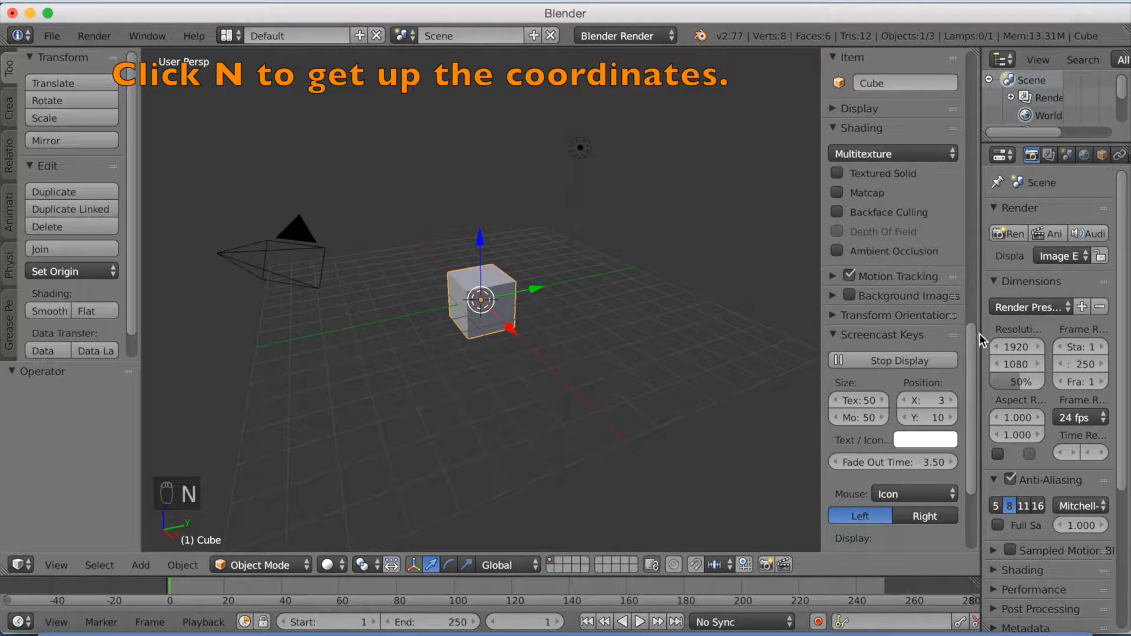
key("n")
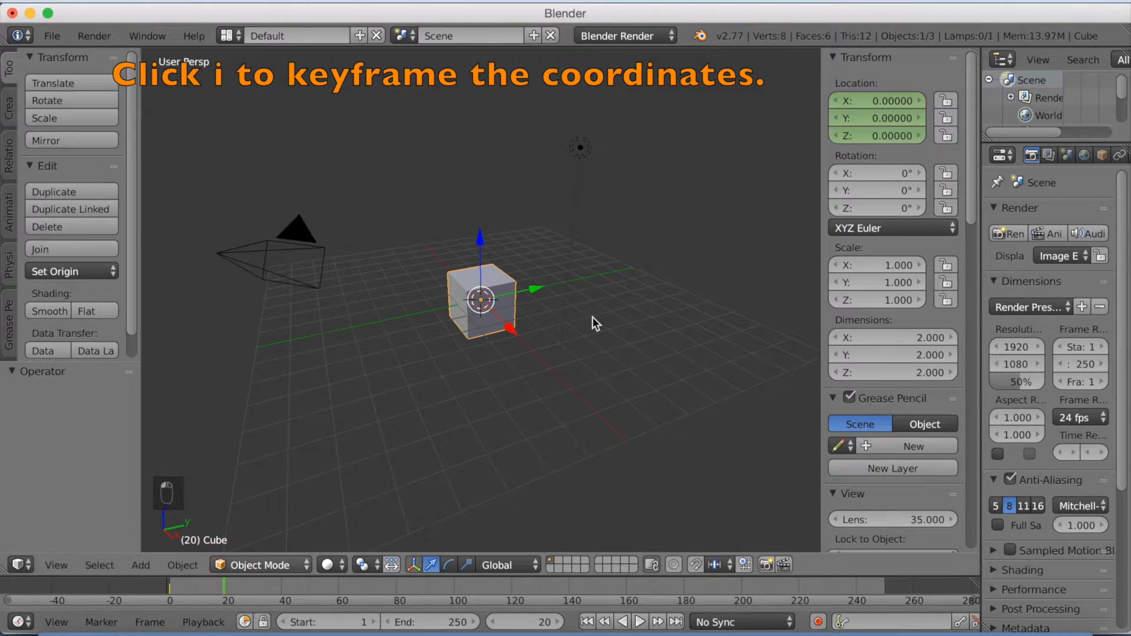
mouse_move(872, 118)
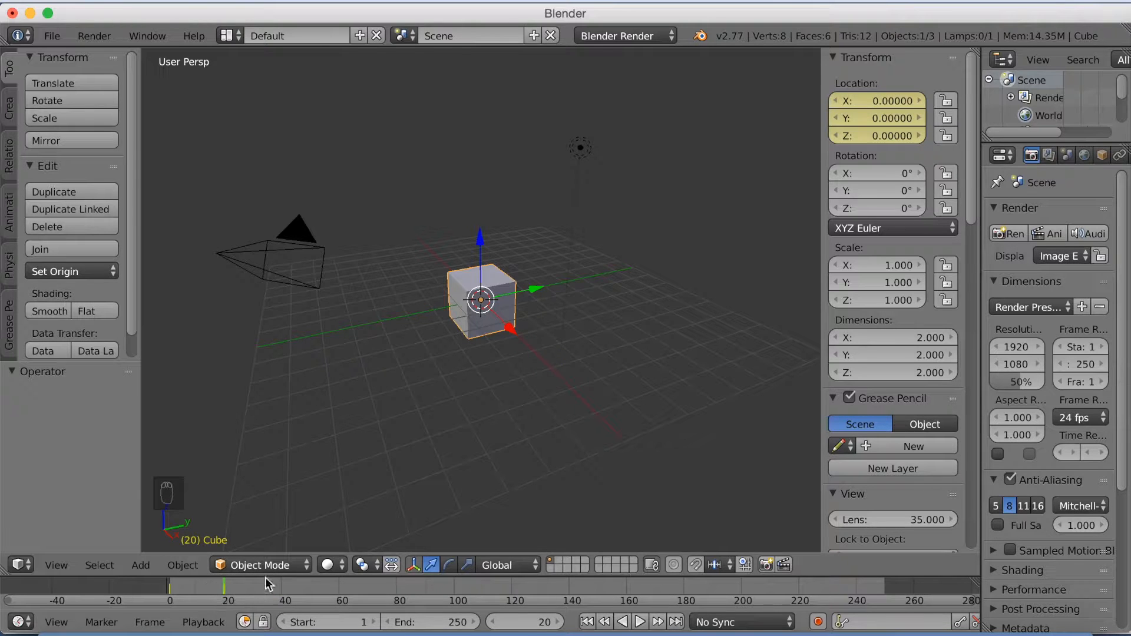
mouse_move(980, 265)
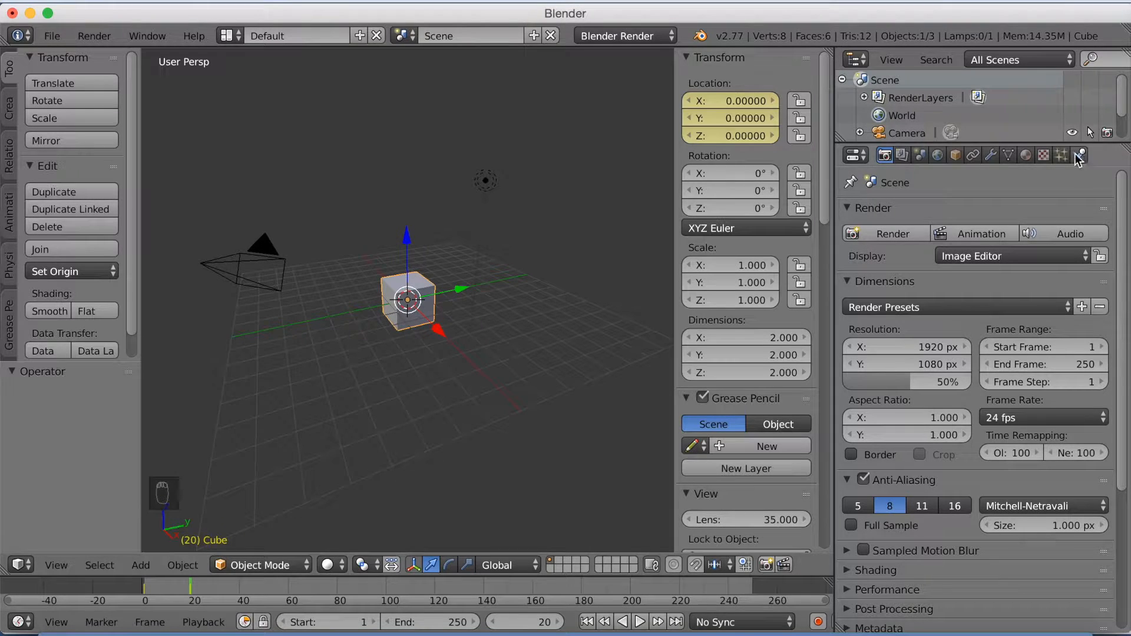
- Keyframe the cube hidden in render and viewport at frame 21 via the Outliner
scroll("down", 3)
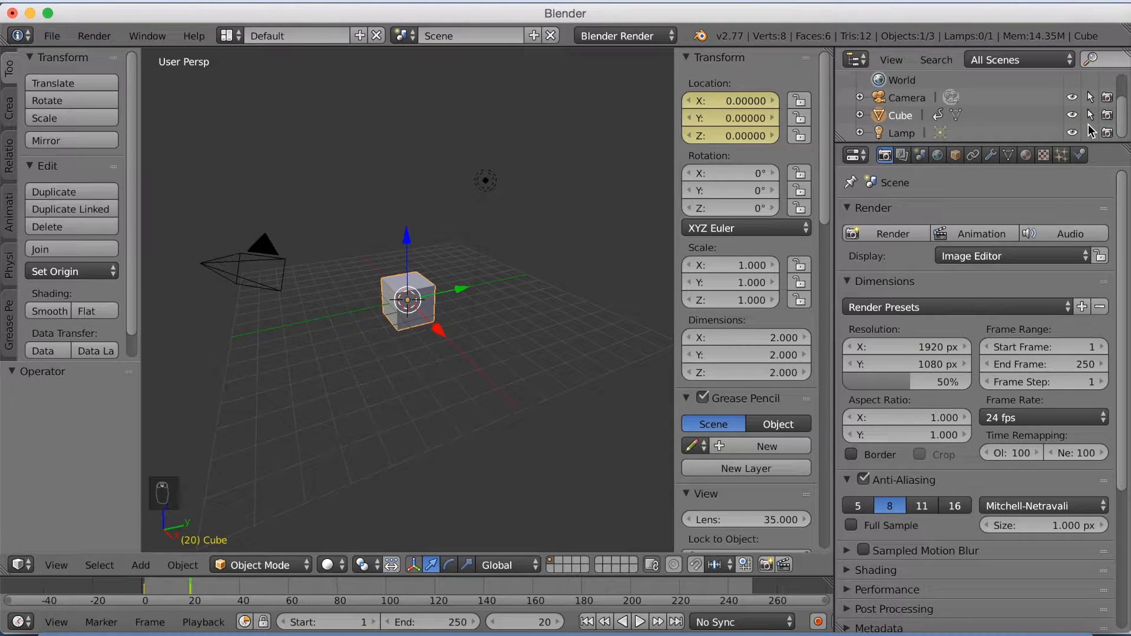
mouse_move(1070, 116)
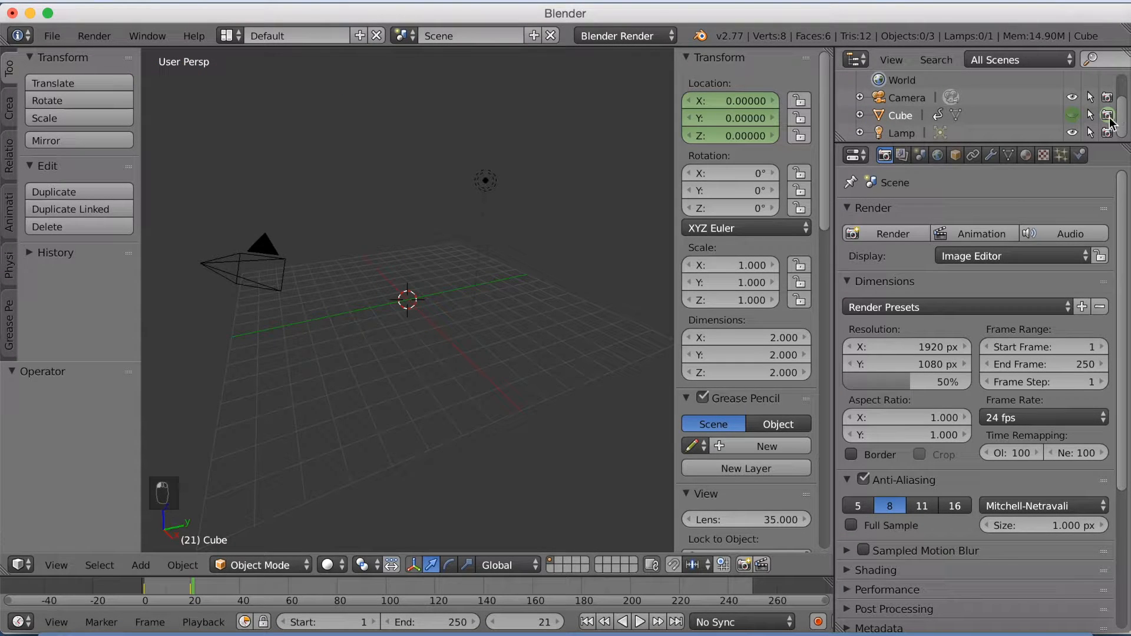
left_click(1106, 115)
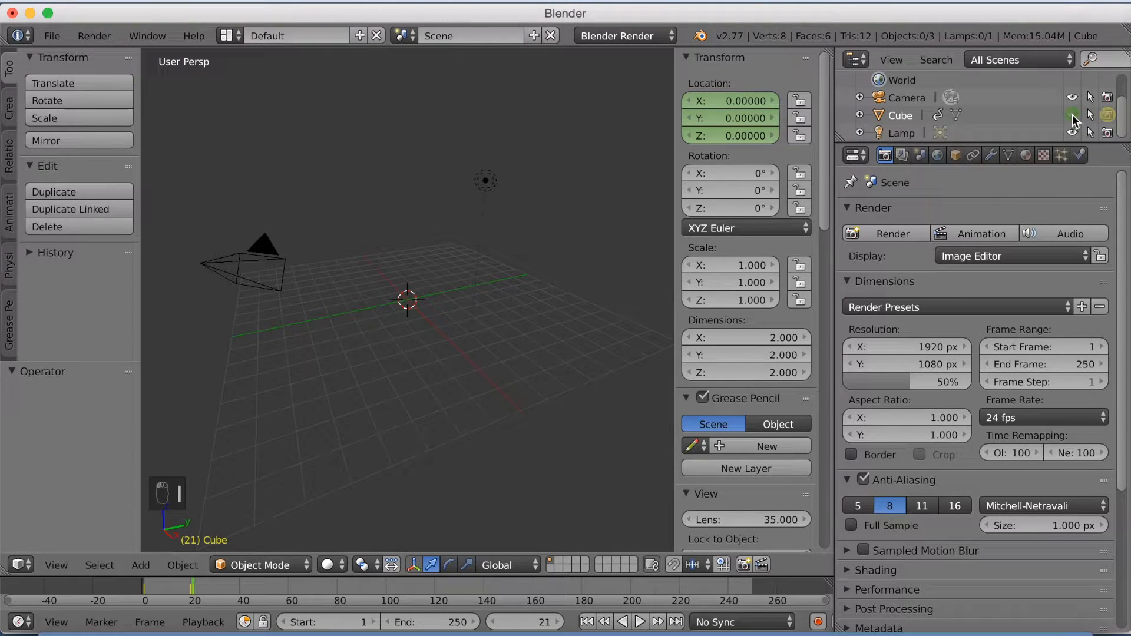
left_click(1072, 115)
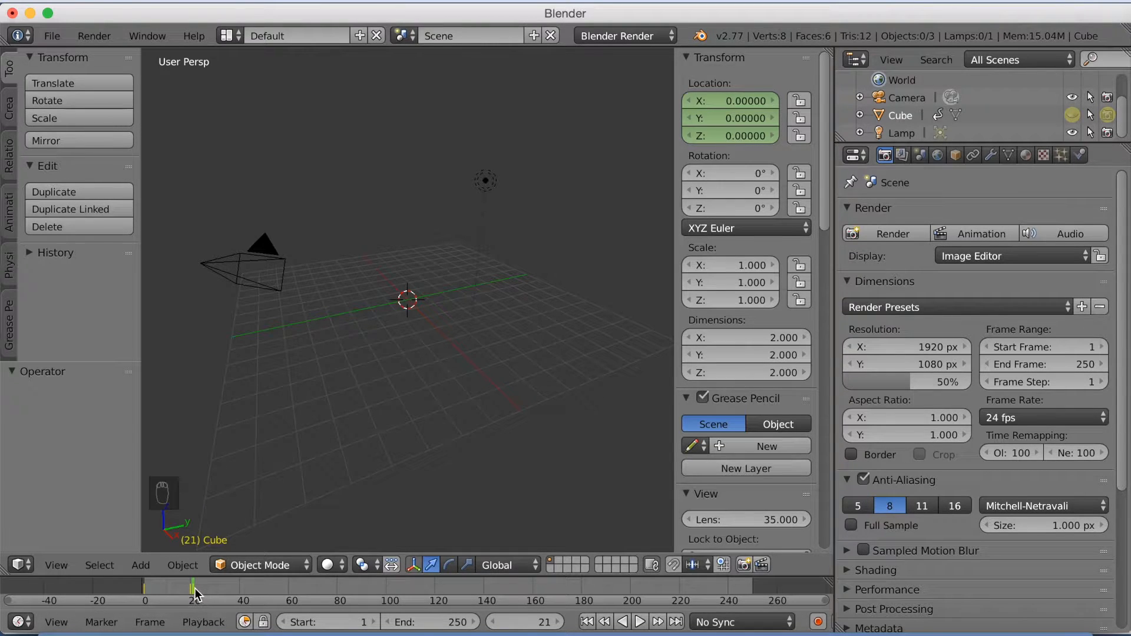
- At frame 61, re-enable and keyframe the cube's visibility, then move it up and away
left_click(637, 620)
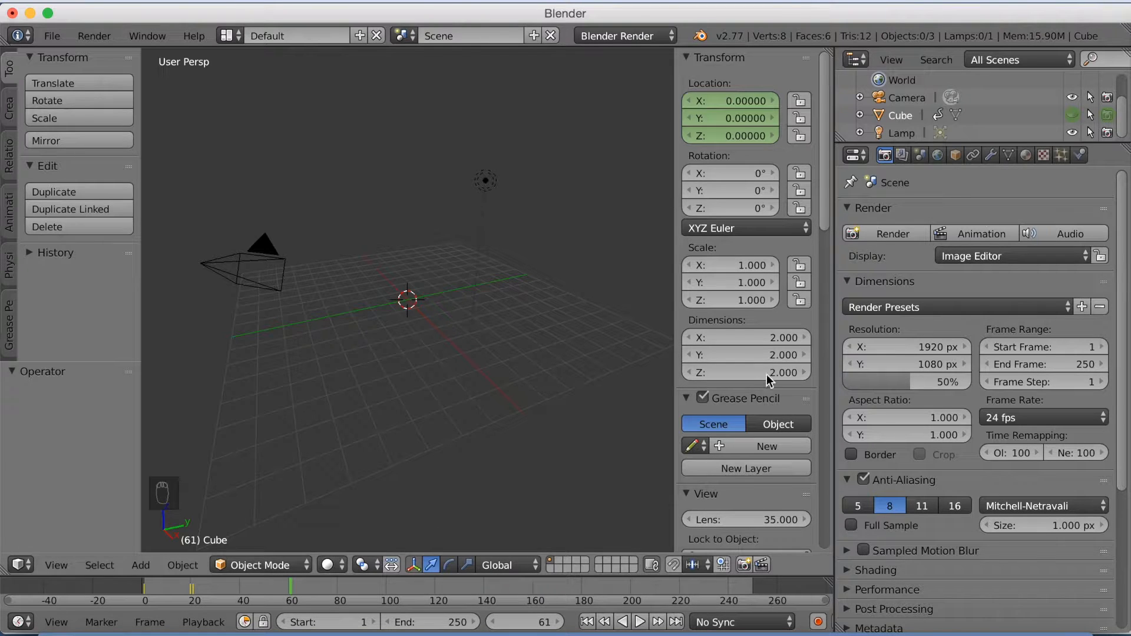
left_click(1073, 114)
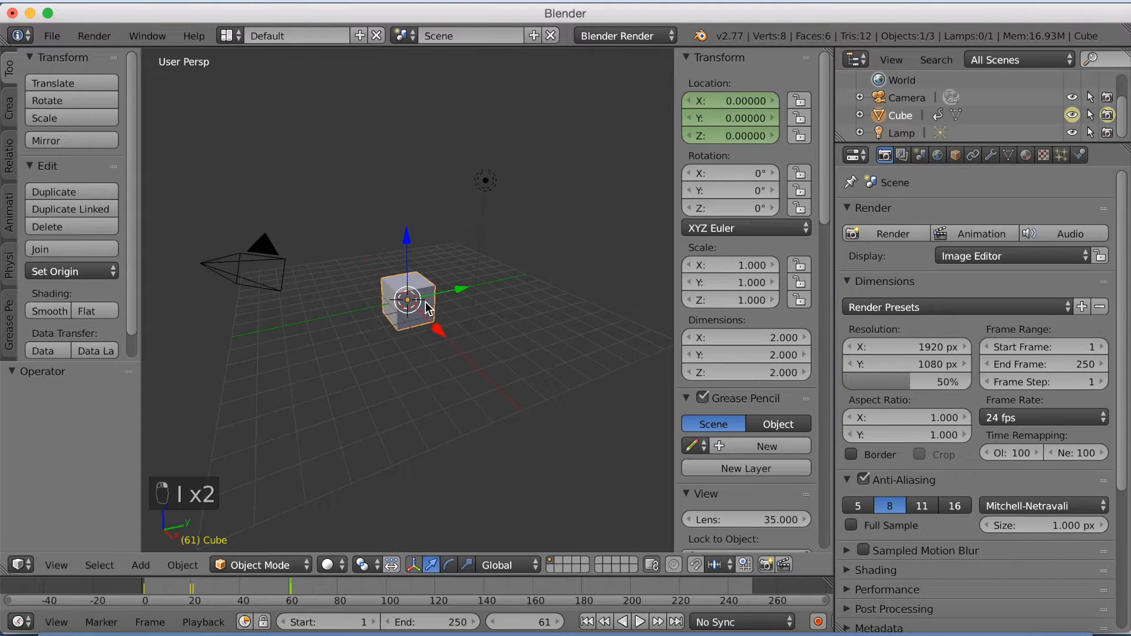
key("g")
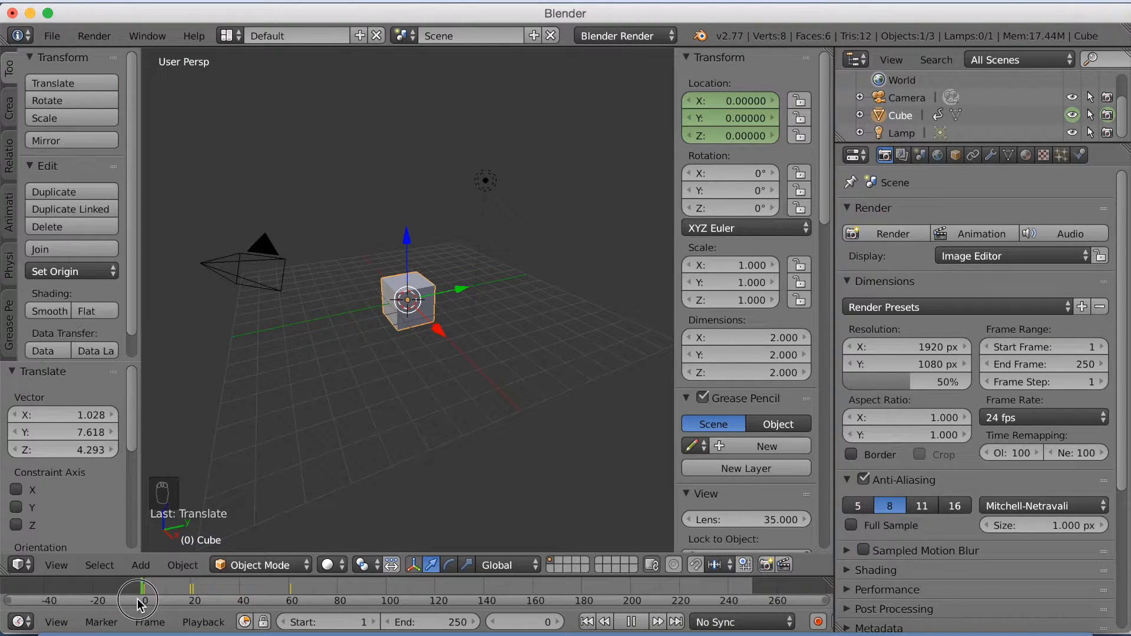
- Play the animation to watch the cube vanish and reappear, then pause at frame 116
left_click(655, 621)
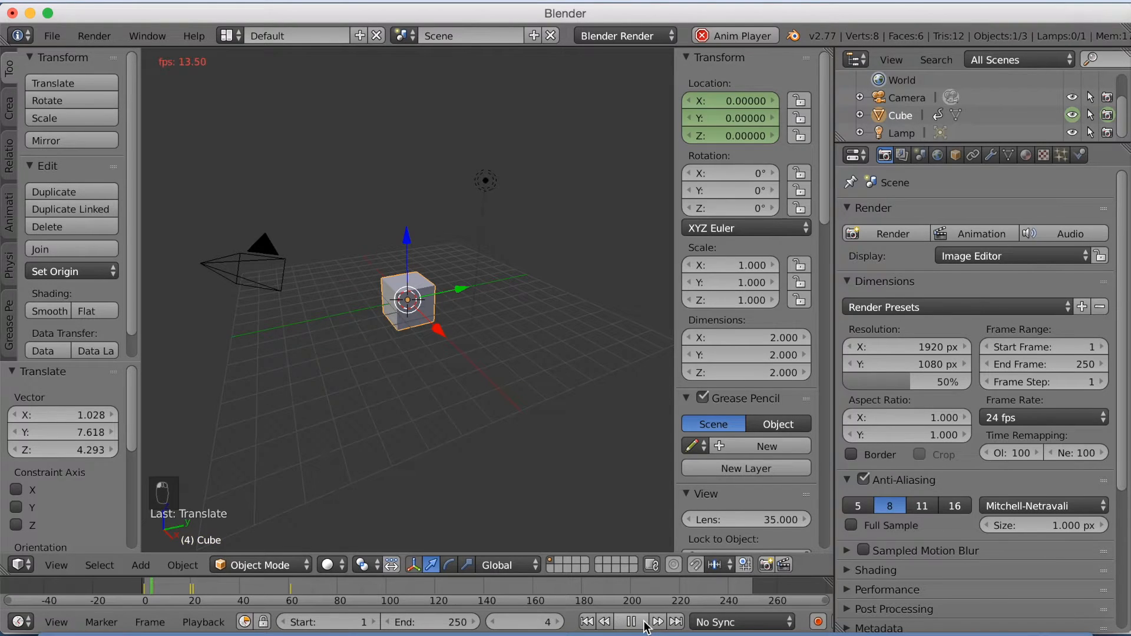
left_click(628, 621)
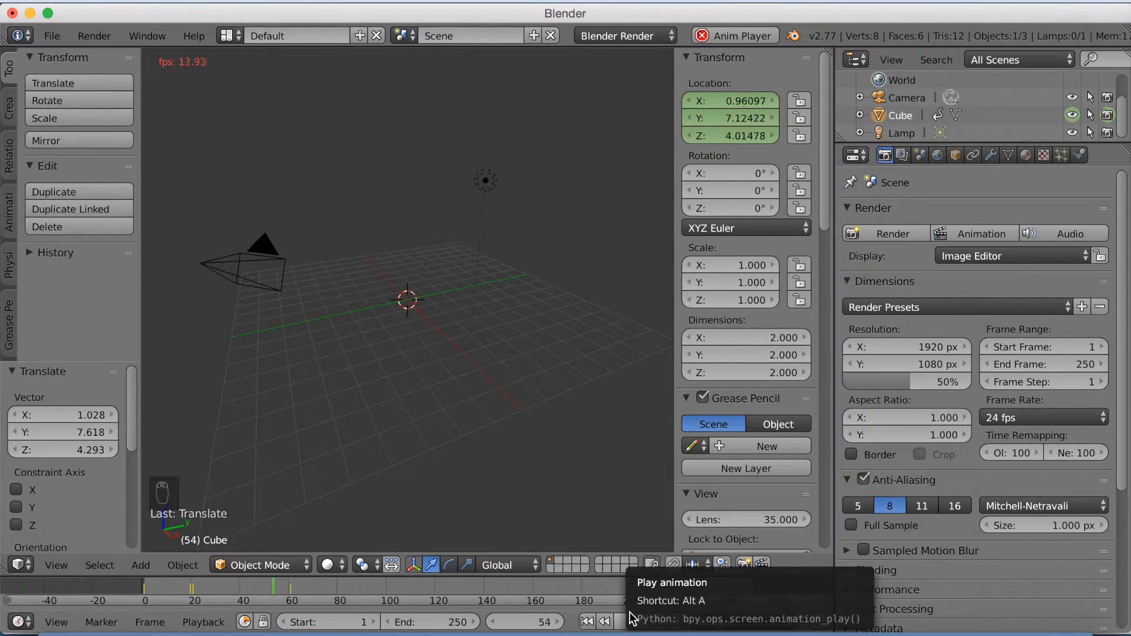
left_click(622, 620)
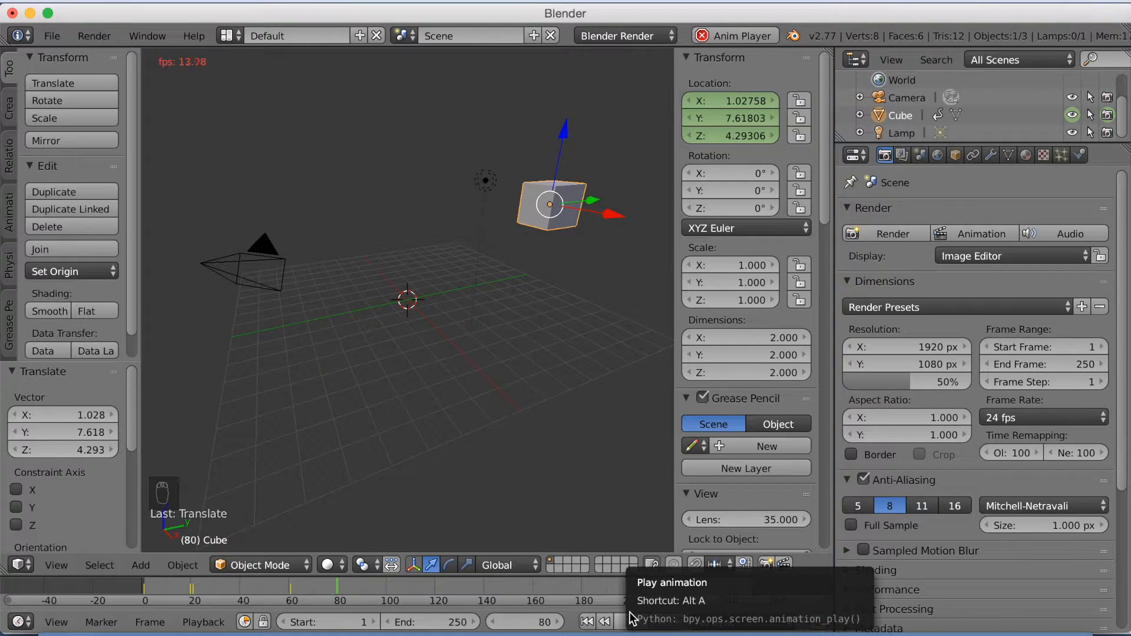
left_click(631, 621)
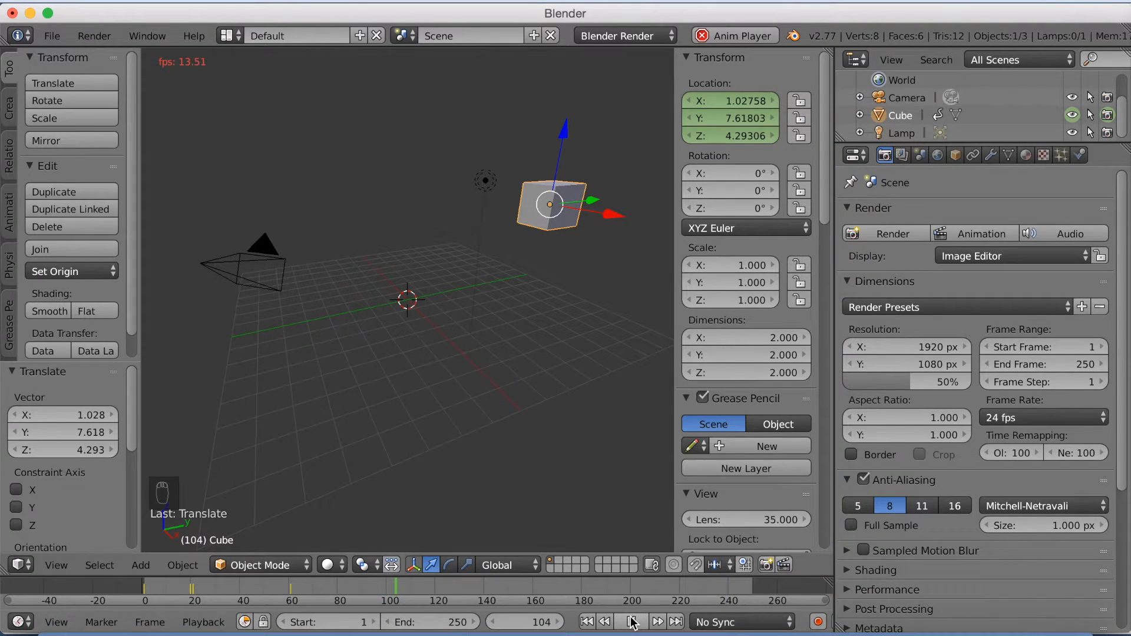
left_click(637, 621)
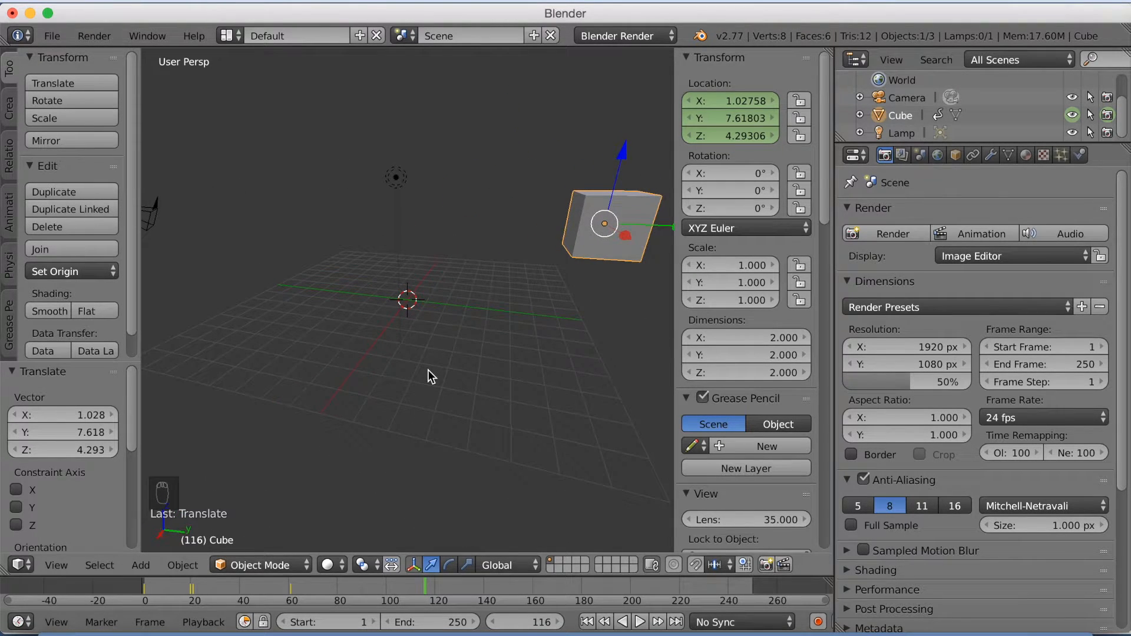
mouse_move(385, 590)
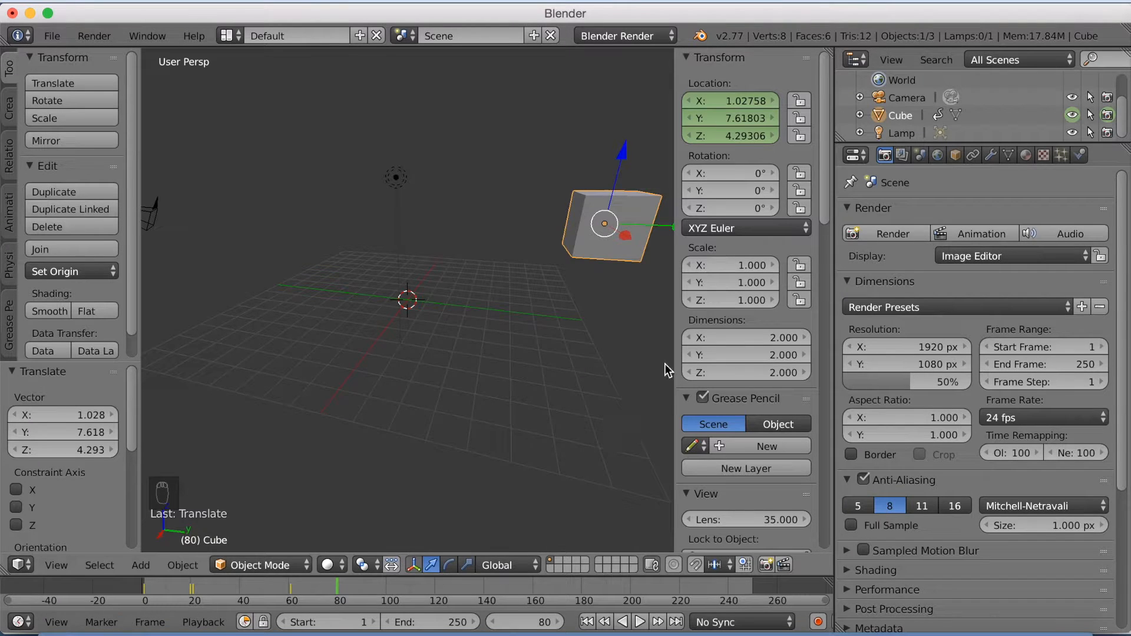
mouse_move(887, 204)
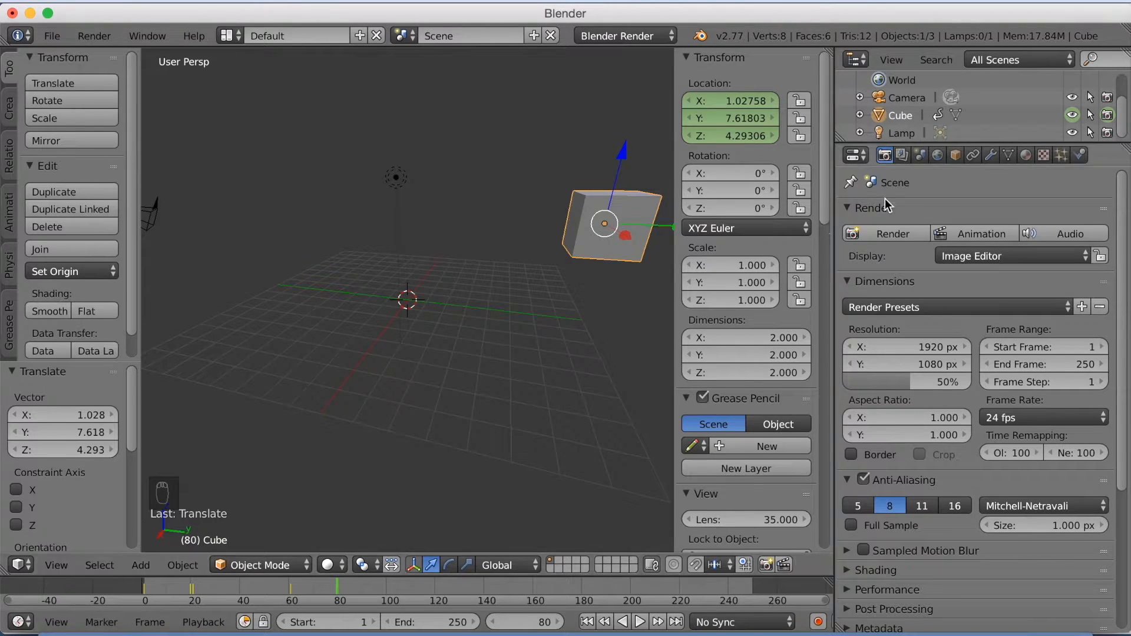
mouse_move(1072, 115)
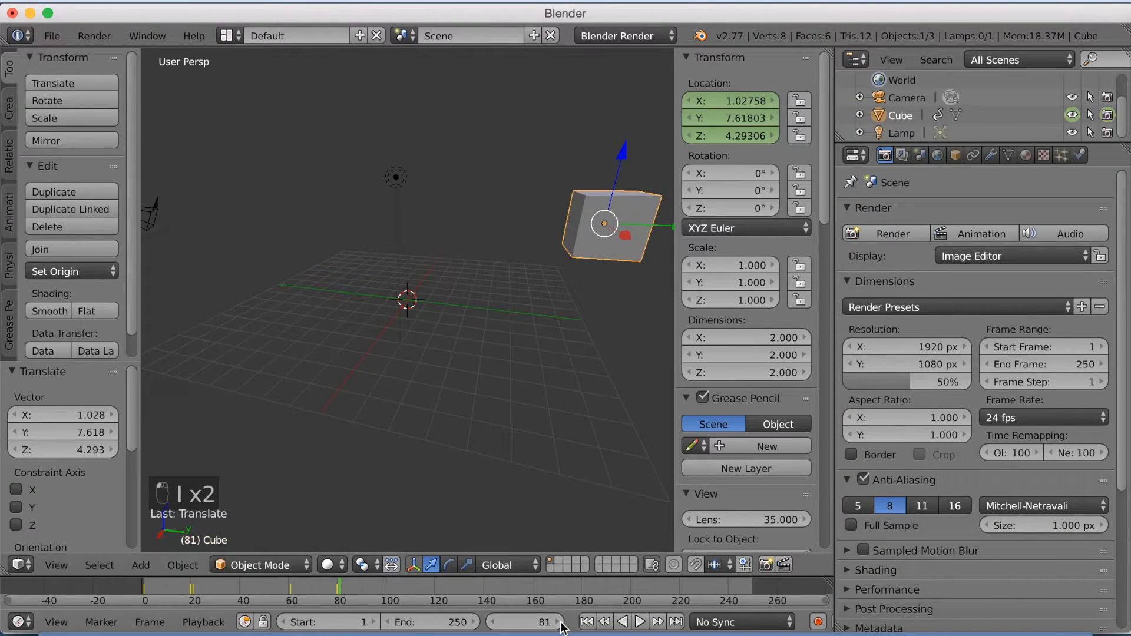
mouse_move(1060, 149)
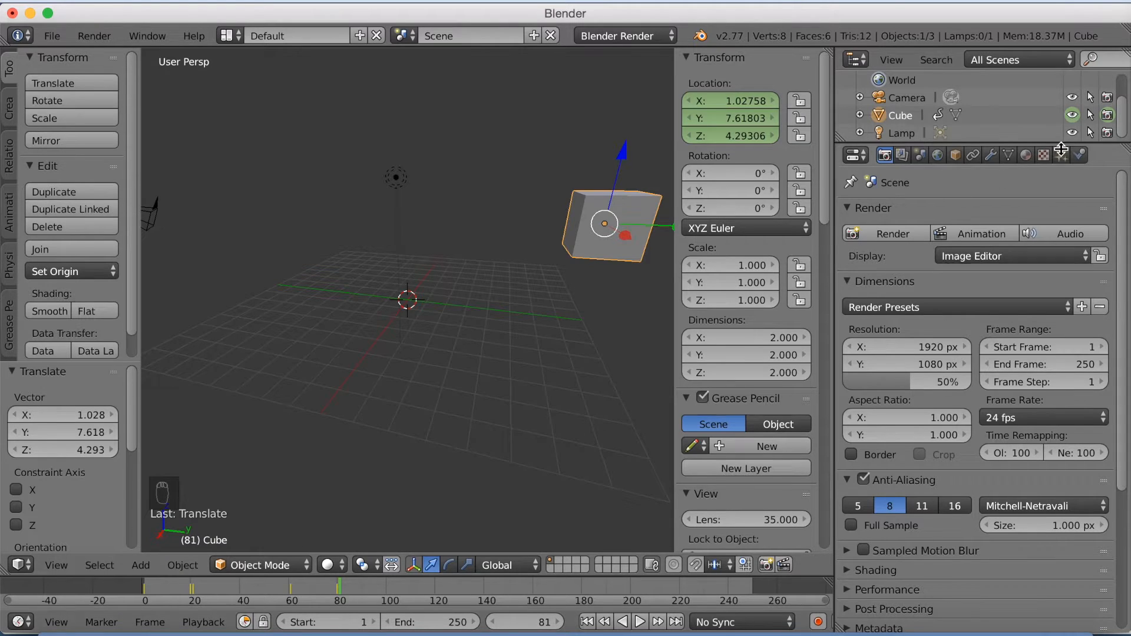
- Hide the cube from the viewport at frame 81 with a visibility keyframe
left_click(1072, 115)
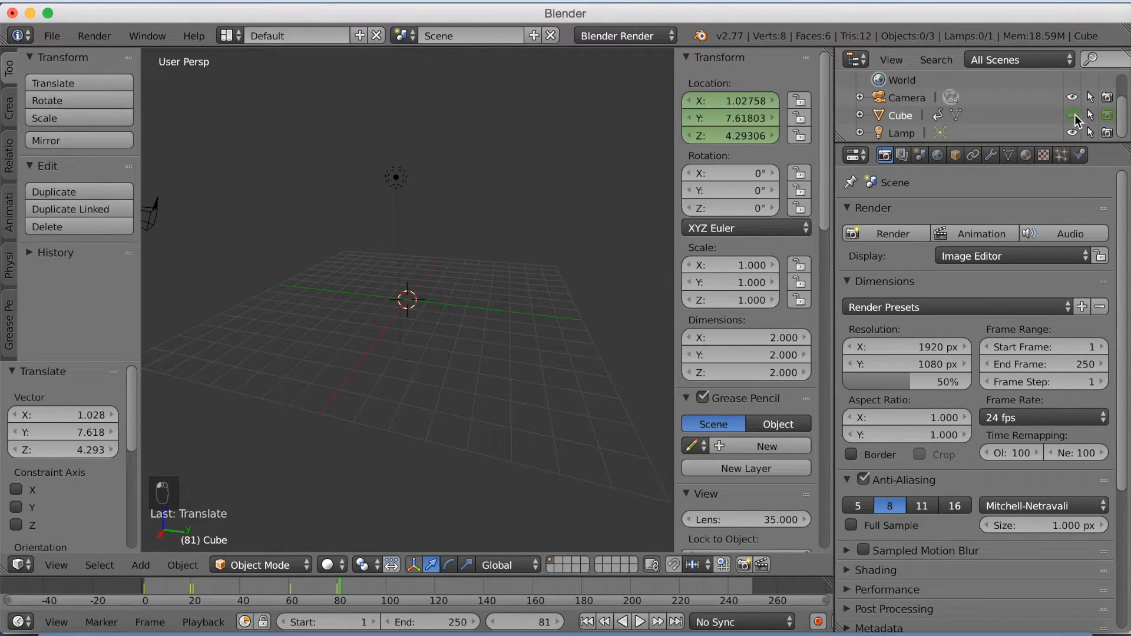
mouse_move(1073, 116)
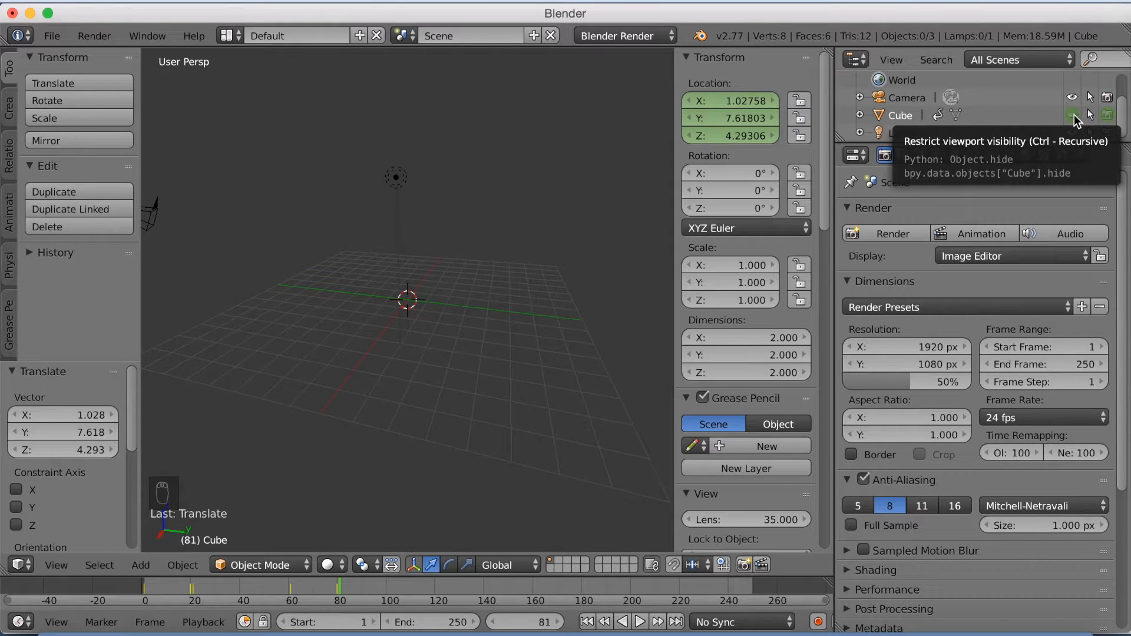
mouse_move(1072, 115)
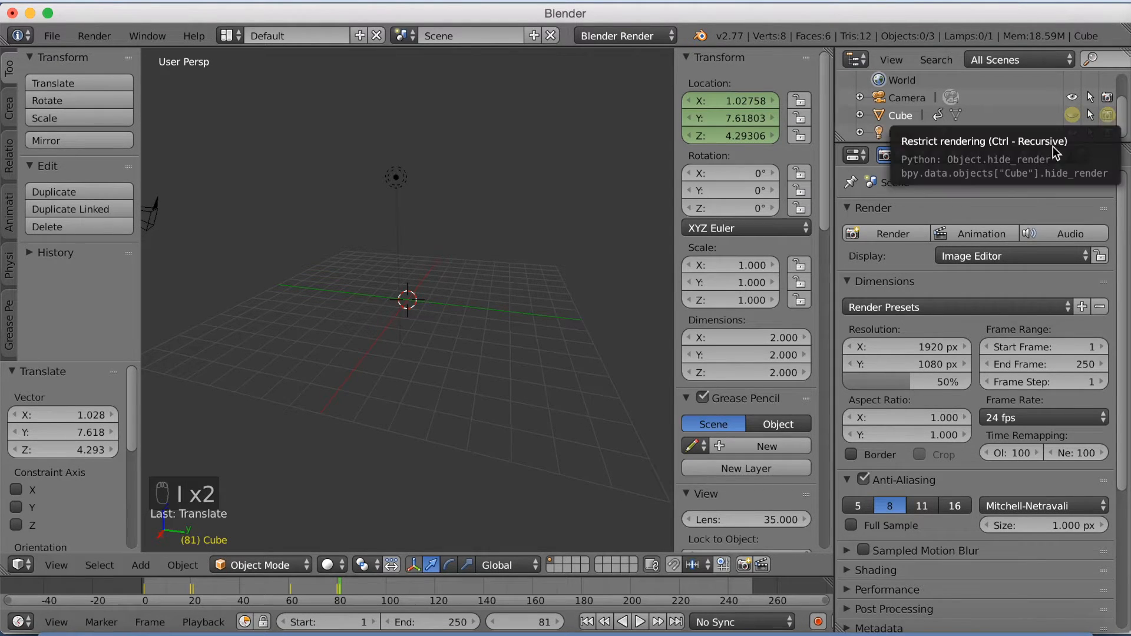
mouse_move(558, 622)
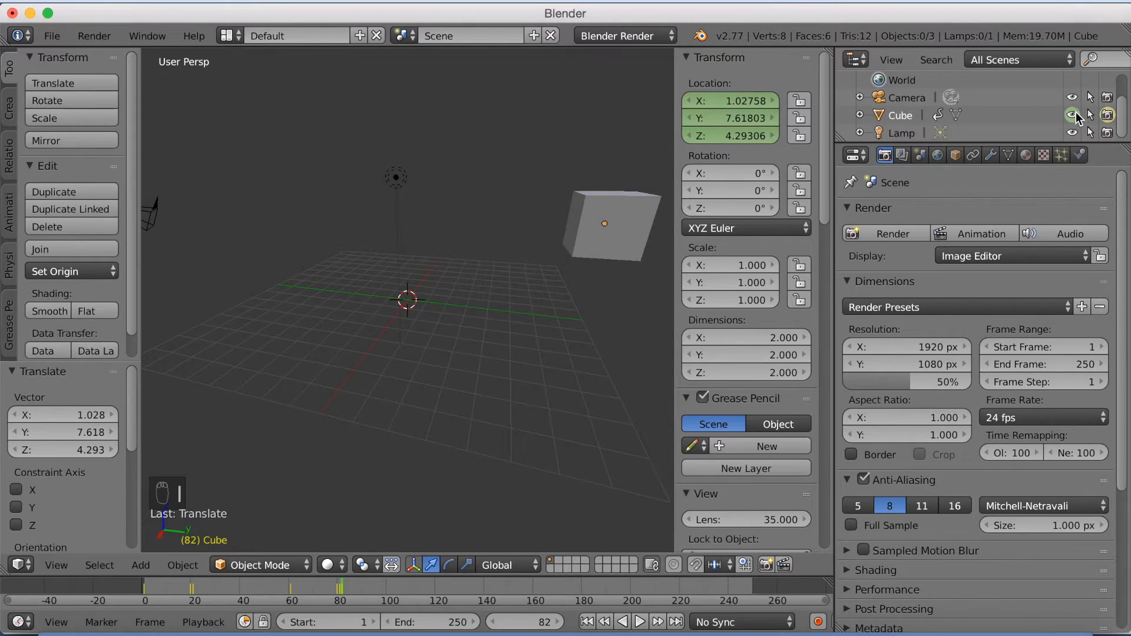
mouse_move(1074, 116)
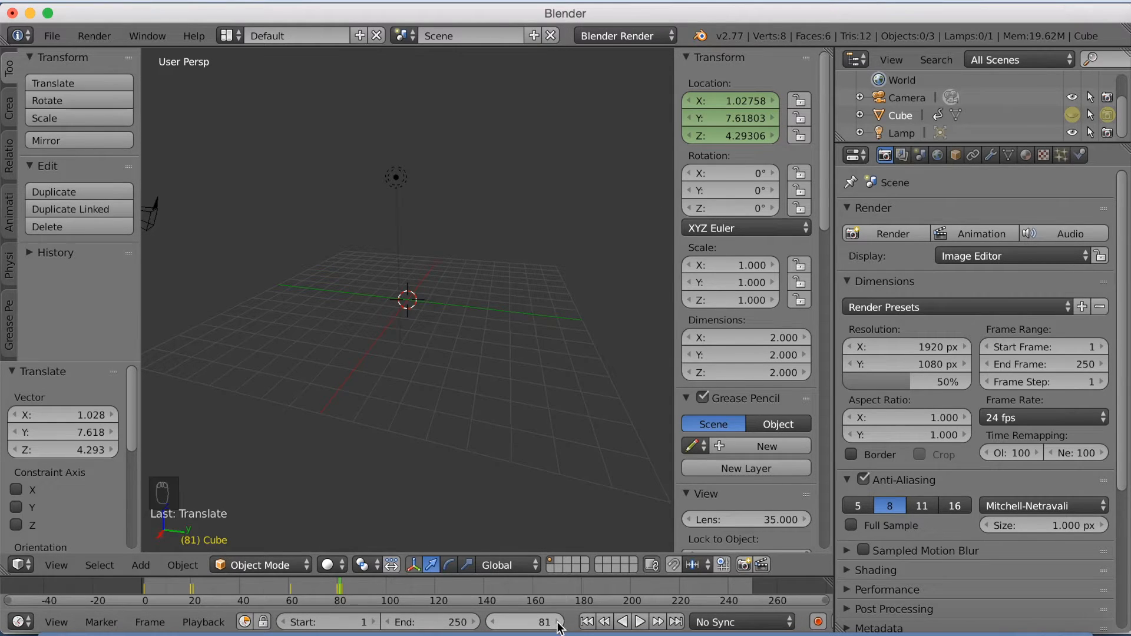
- At frame 82, move the cube left of the origin, then return to the start frame
left_click(637, 621)
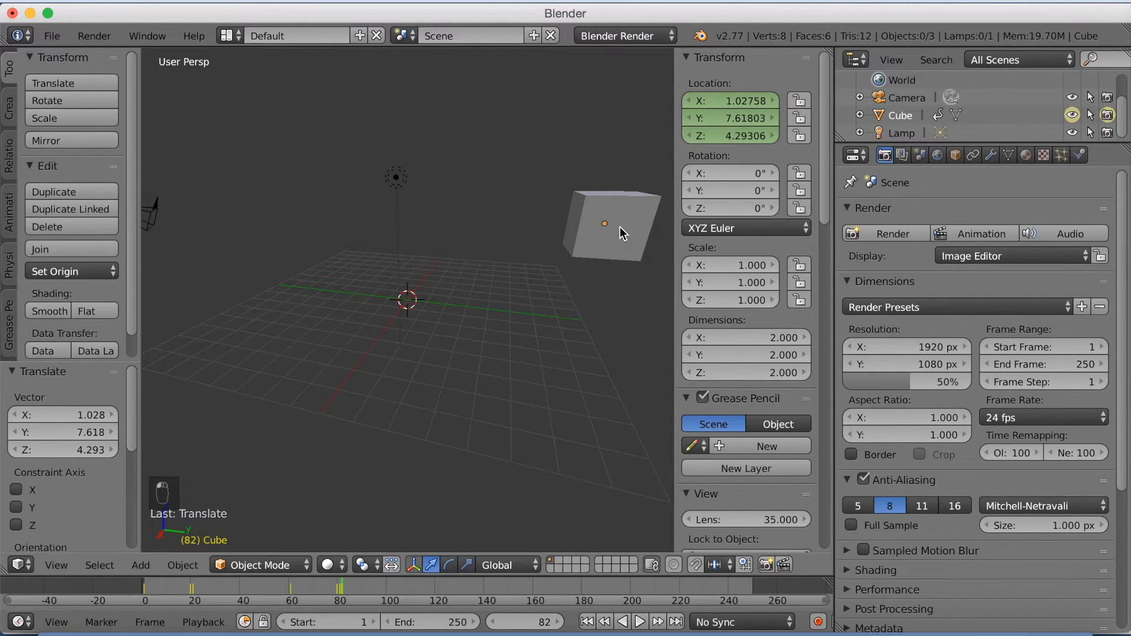
key("g")
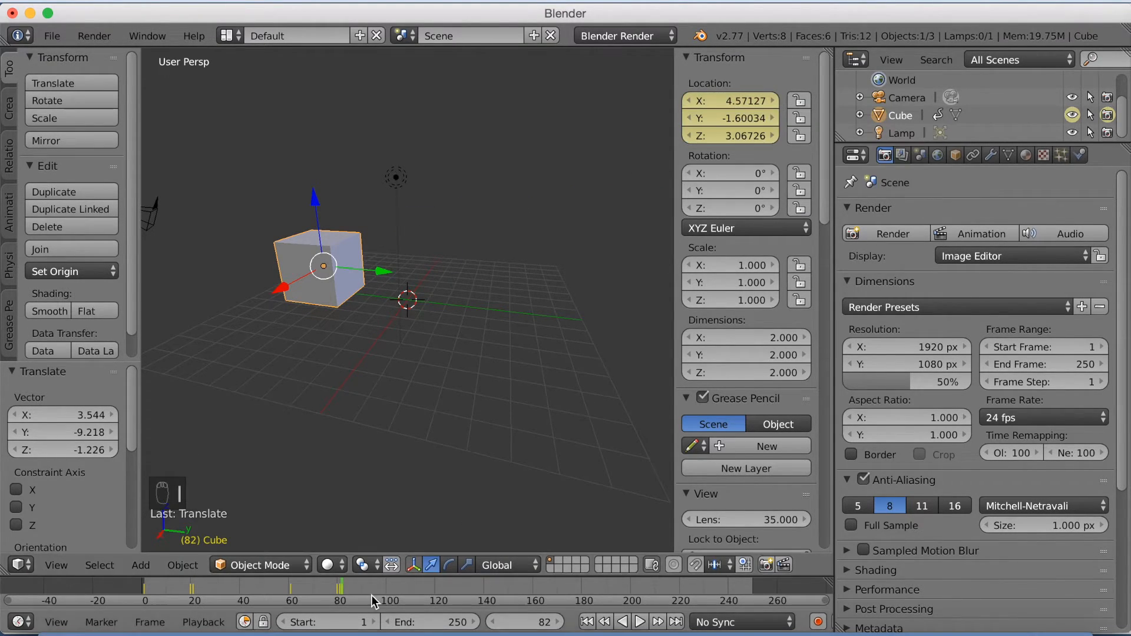
left_click(586, 621)
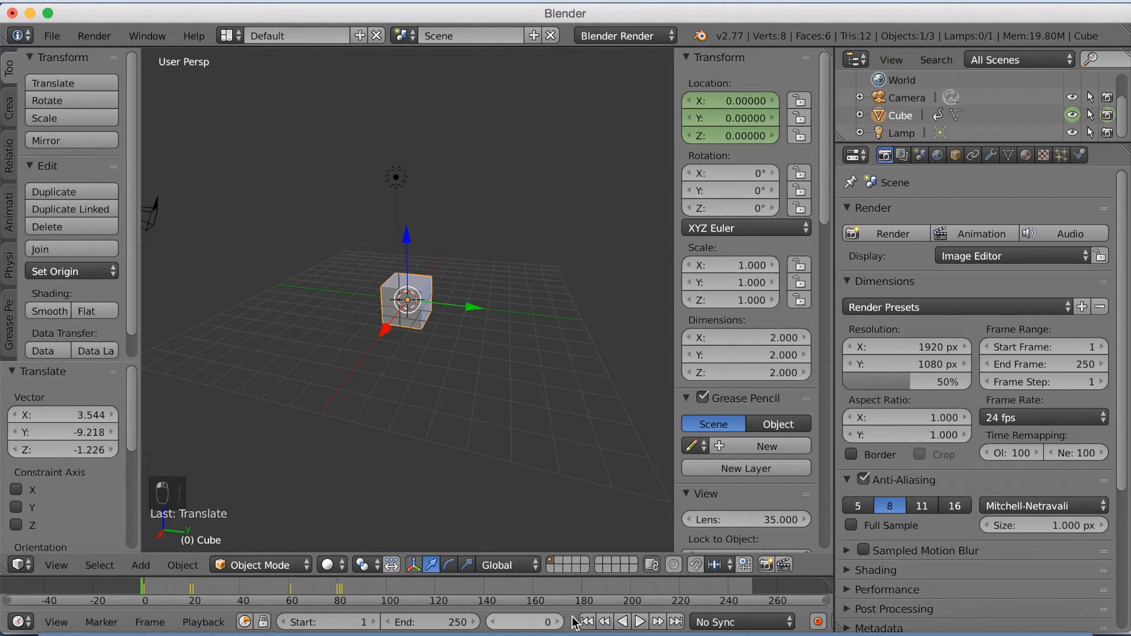
- Play the animation through the cube's vanishing and left-side teleport, stopping at frame 121
left_click(637, 620)
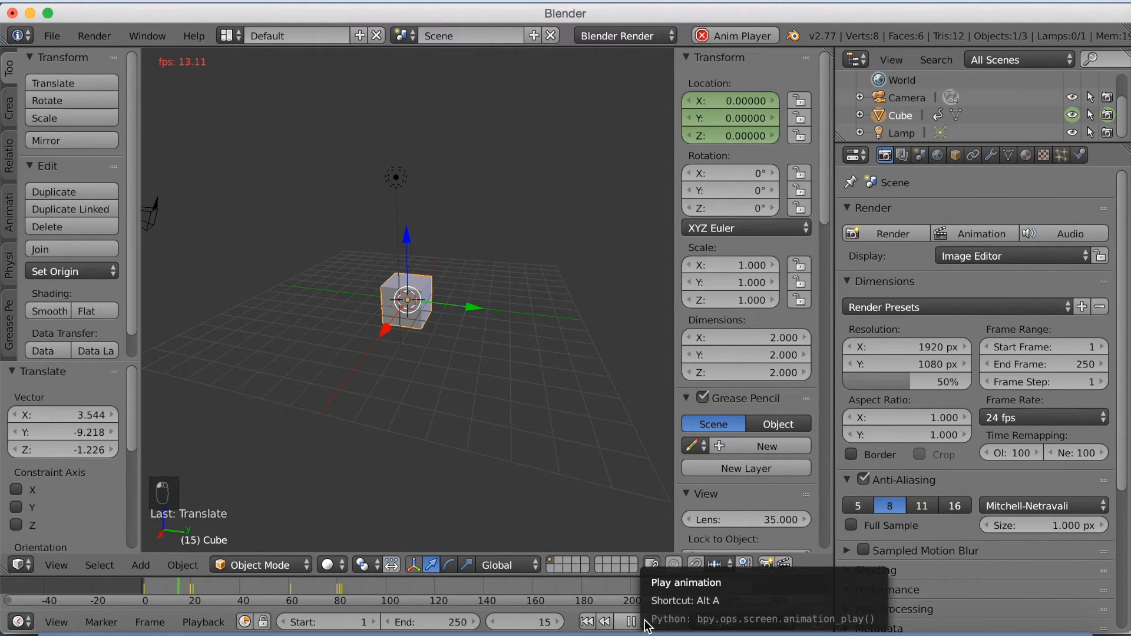
left_click(629, 621)
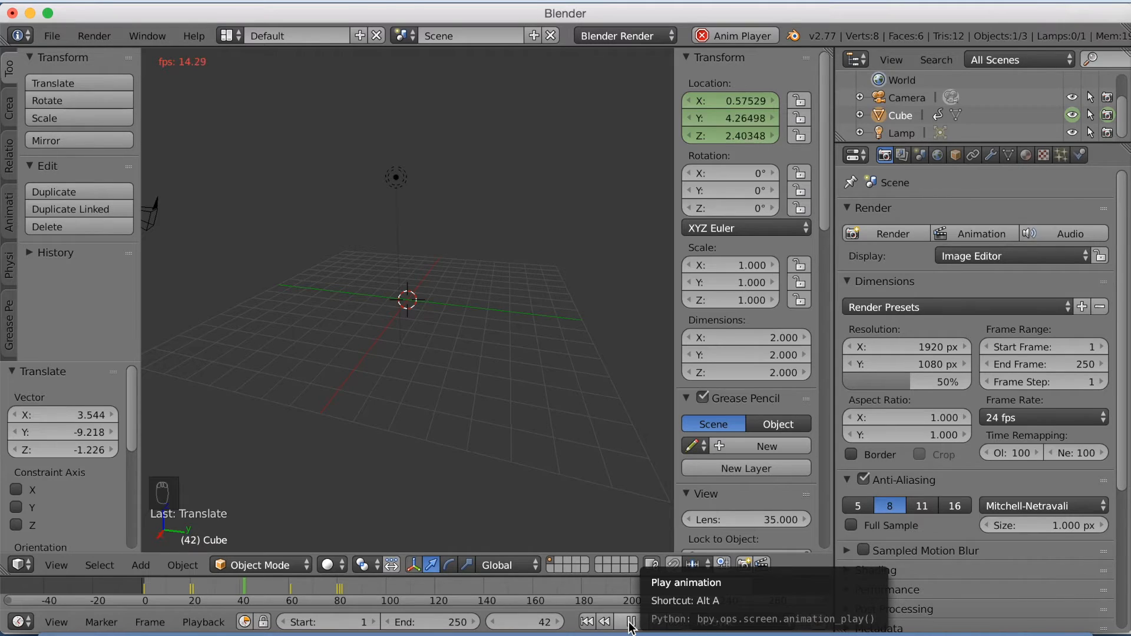
left_click(631, 620)
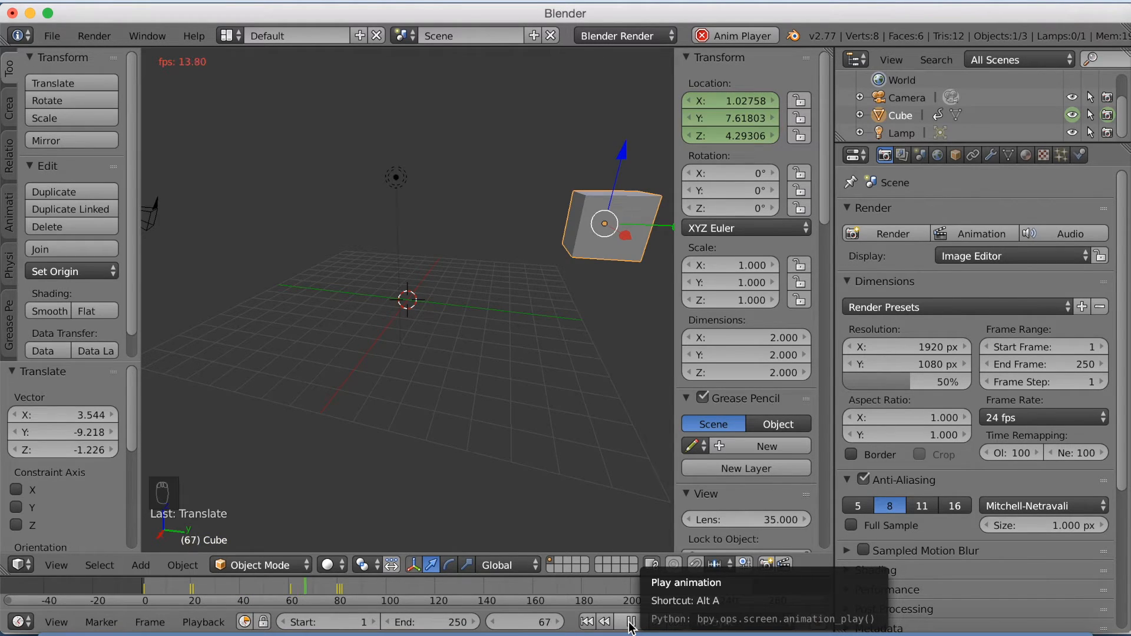
left_click(629, 621)
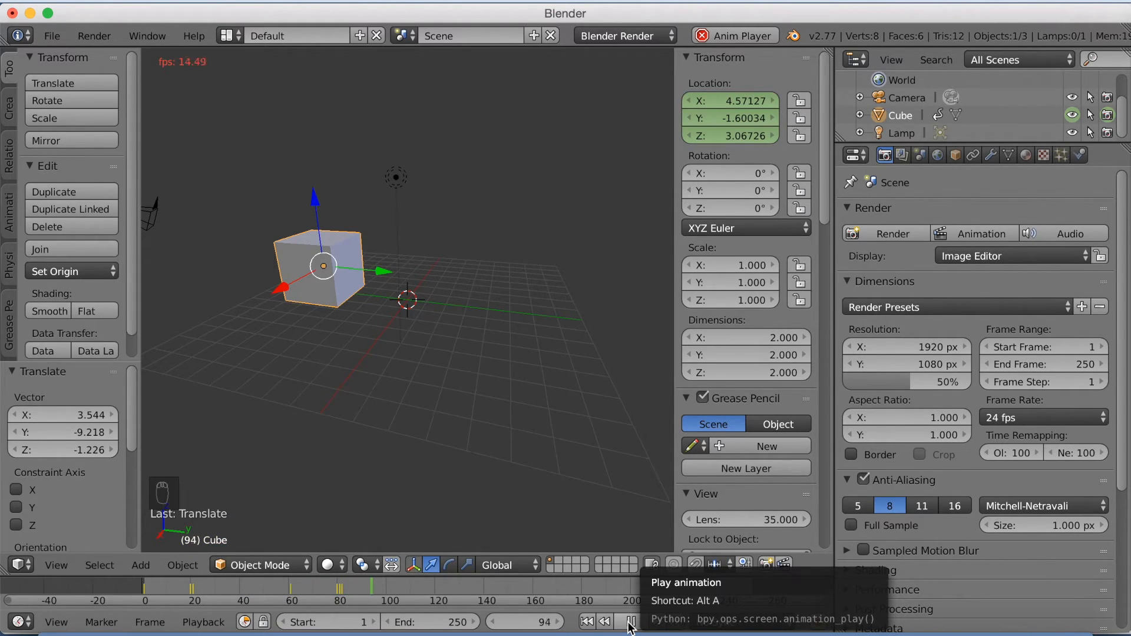
left_click(629, 621)
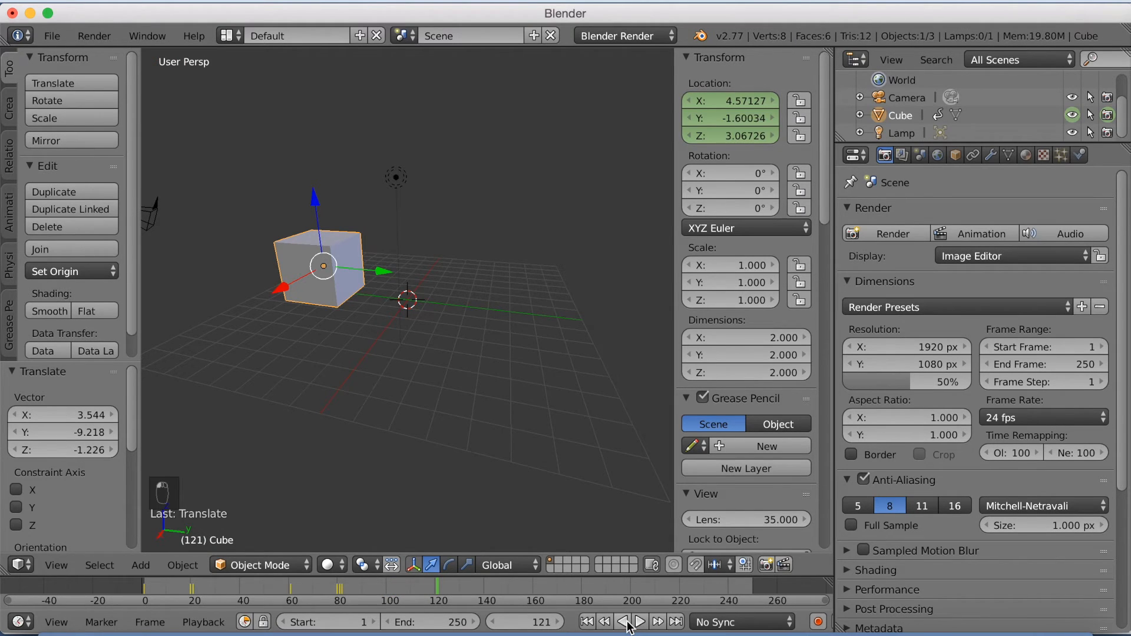